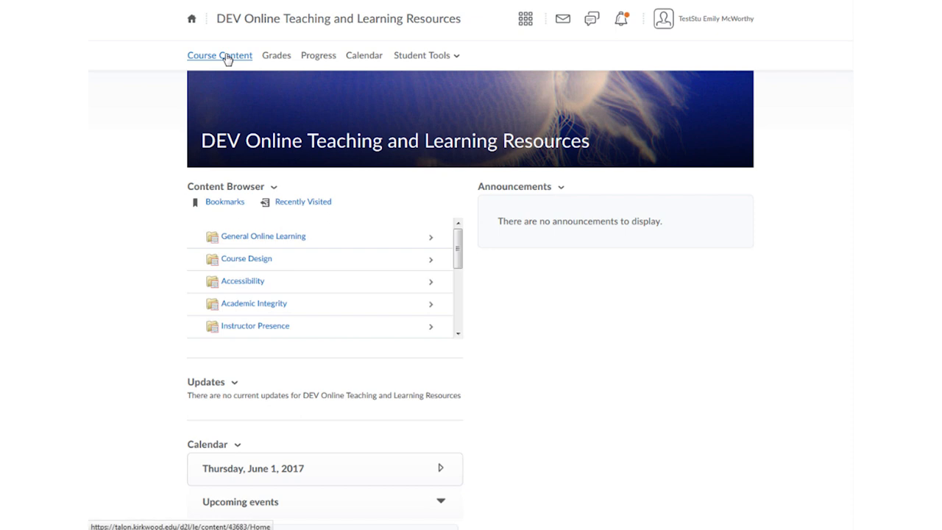
Step: Browse the Course Content module list from General Online Learning, then return to the course homepage
left_click(262, 236)
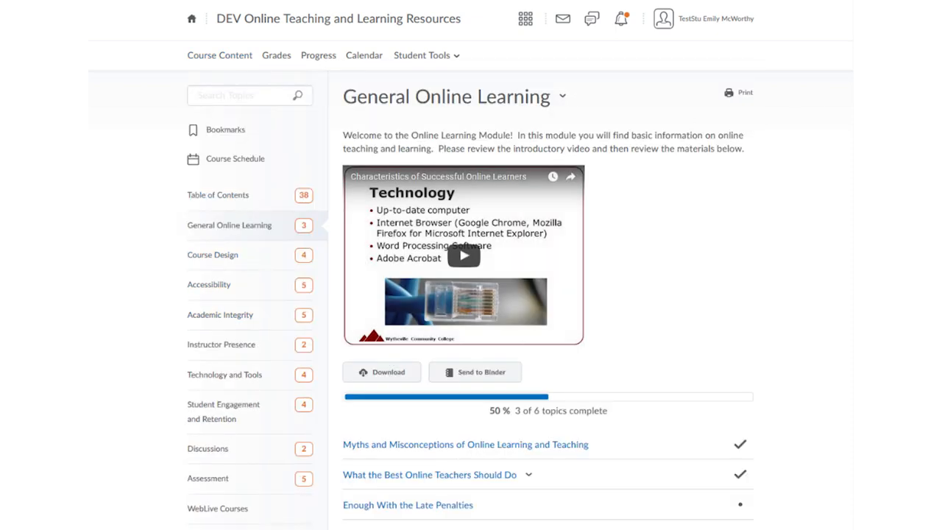
scroll("down", 3)
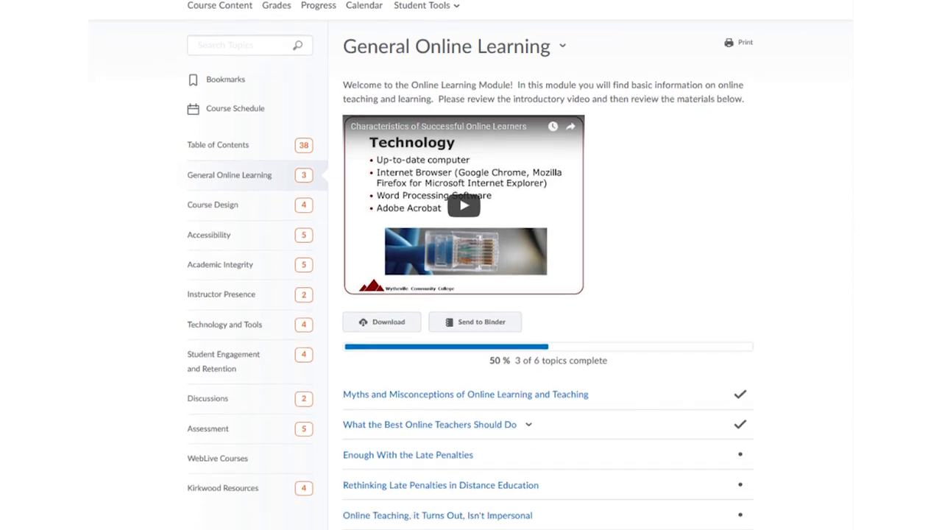
scroll("down", 3)
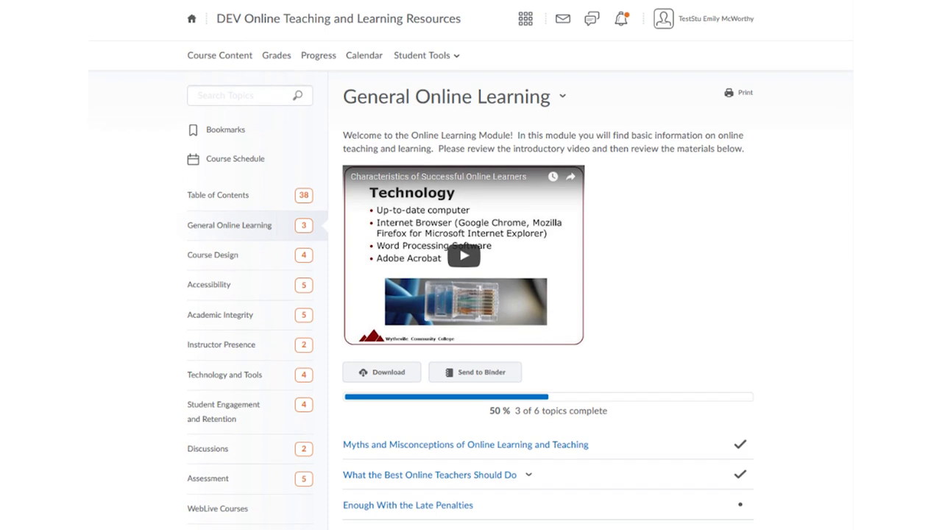
mouse_move(833, 65)
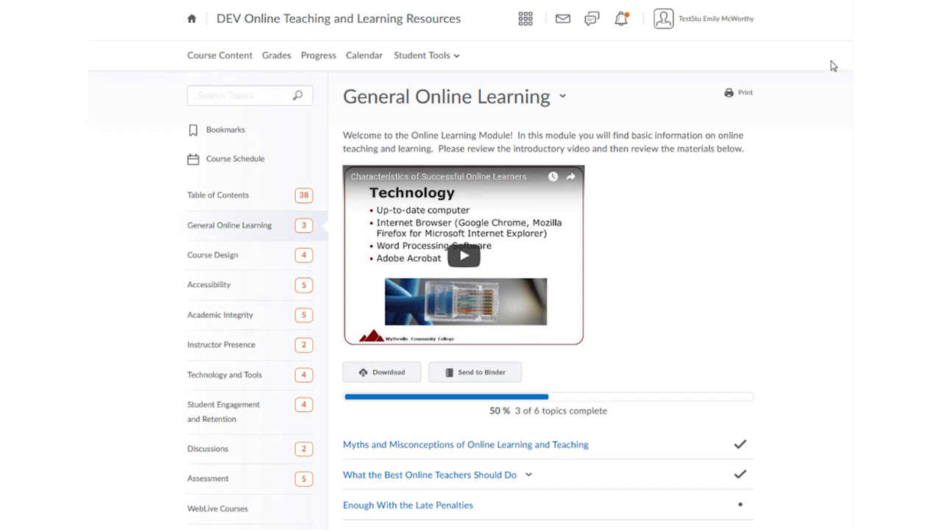
mouse_move(409, 404)
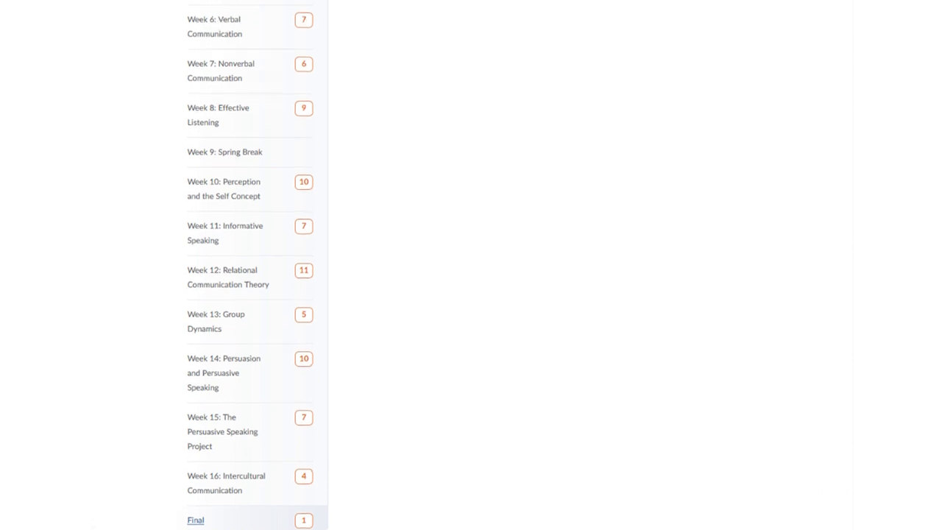
left_click(195, 519)
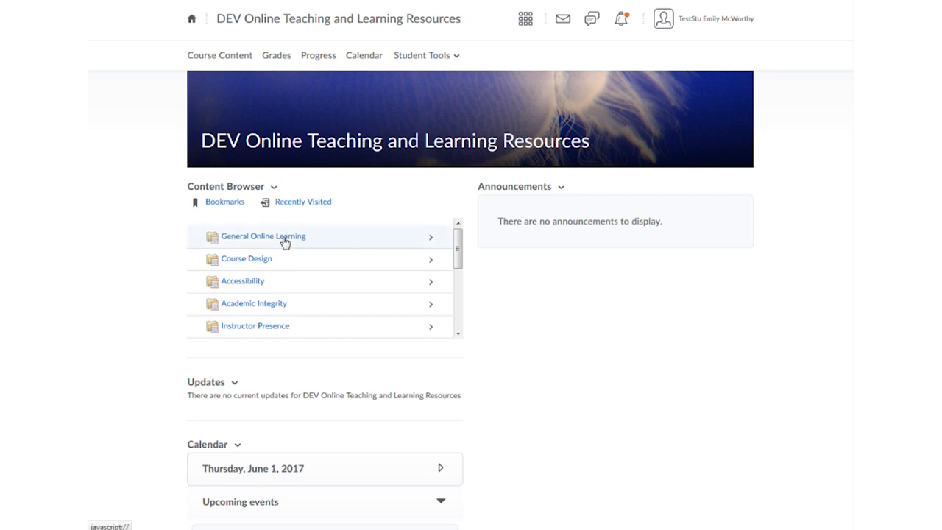
left_click(263, 235)
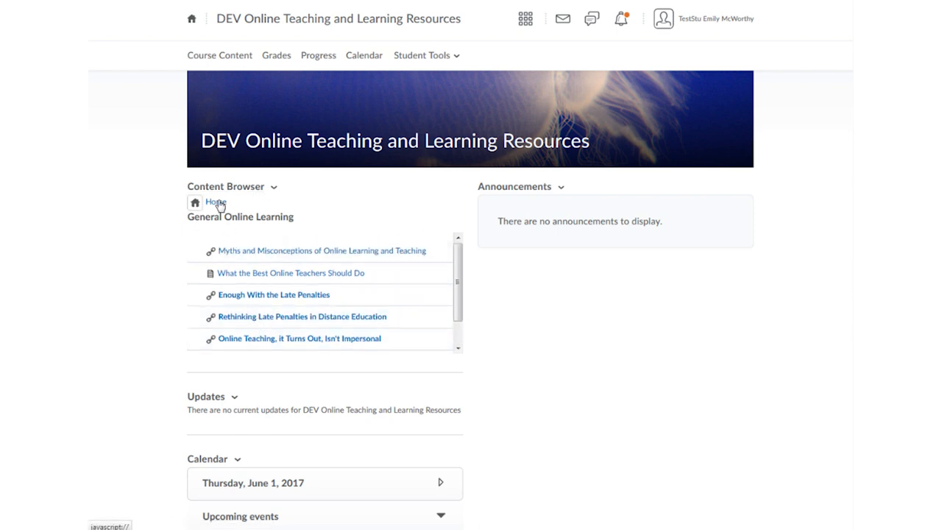
left_click(195, 202)
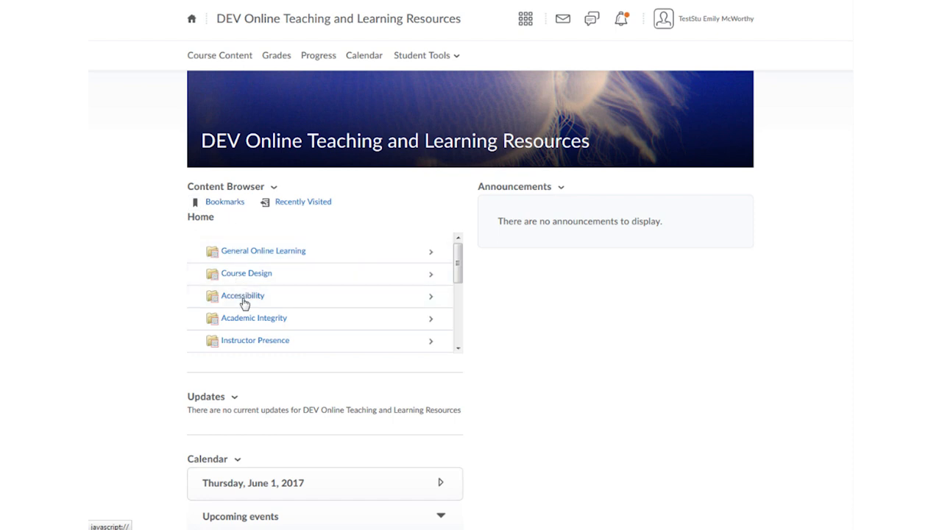
left_click(262, 250)
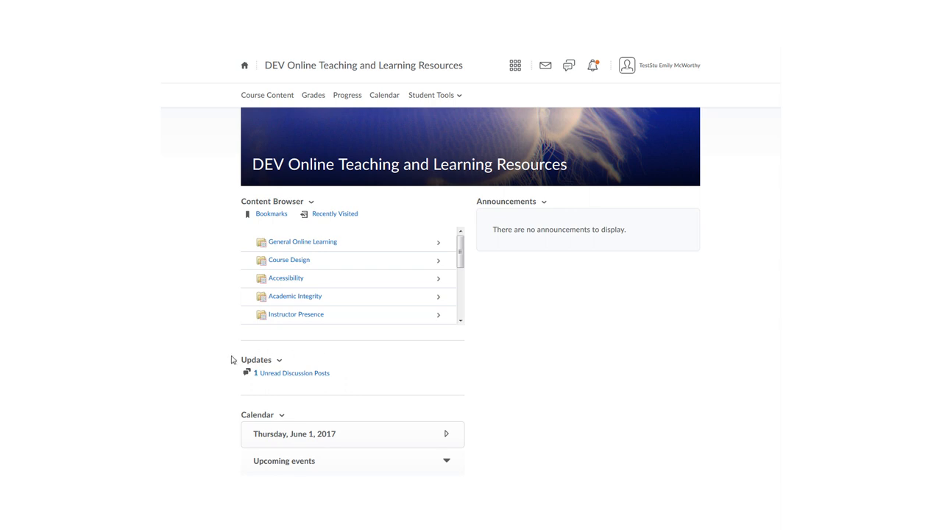
mouse_move(433, 371)
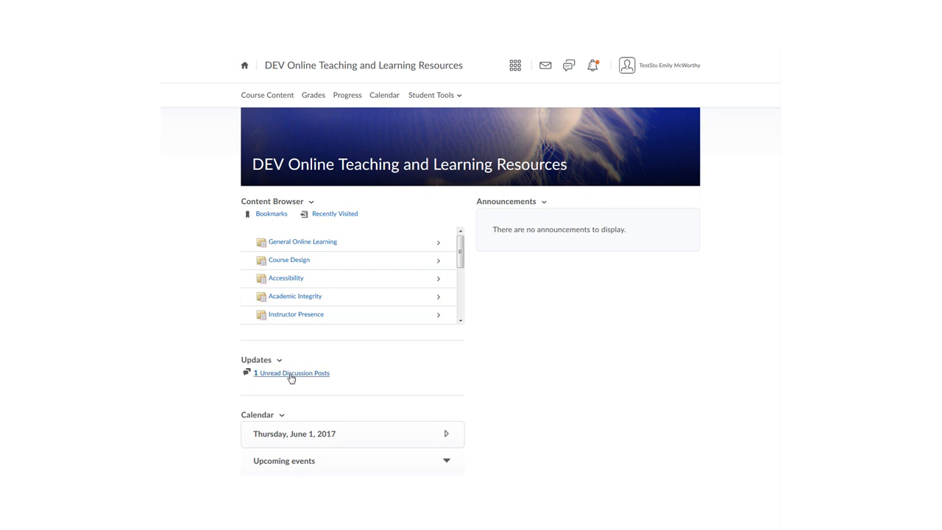
Step: View the 1 unread discussion post from the Updates widget, then return to the course homepage
left_click(291, 374)
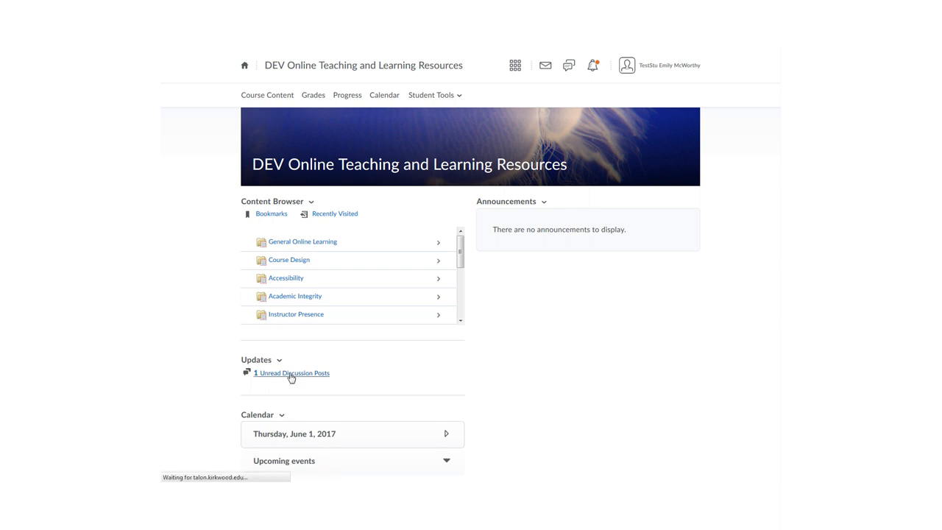
left_click(291, 374)
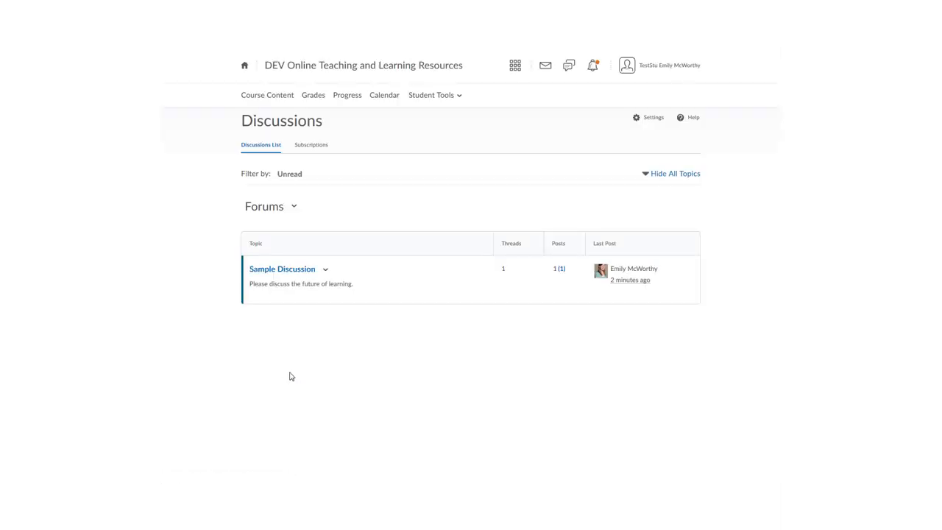
mouse_move(283, 268)
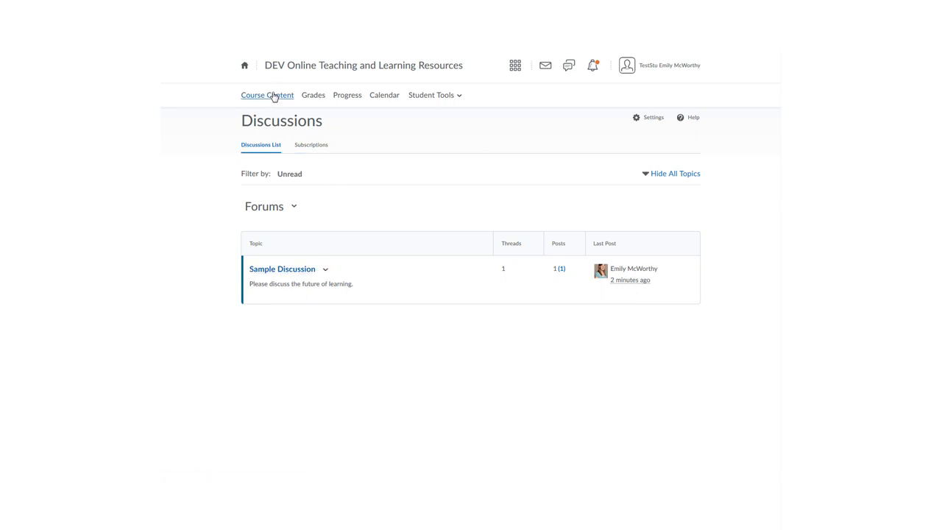
left_click(268, 94)
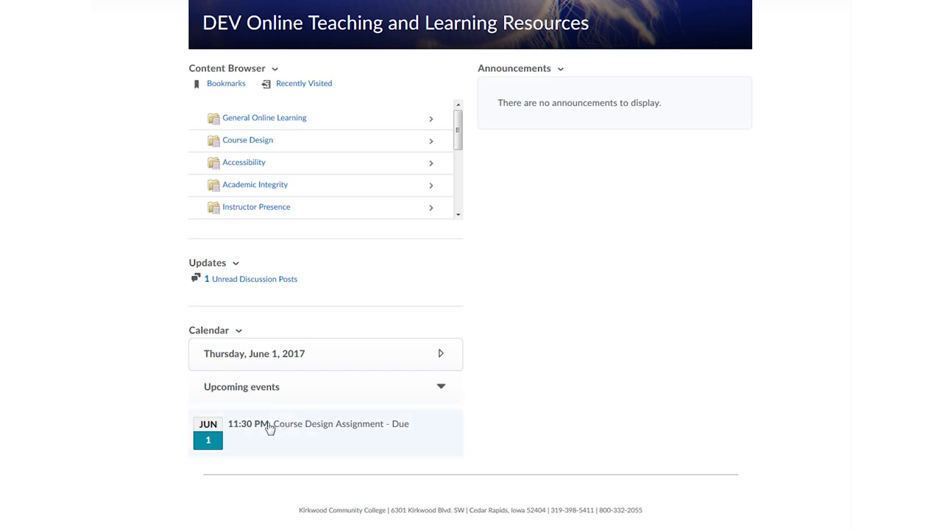
mouse_move(200, 459)
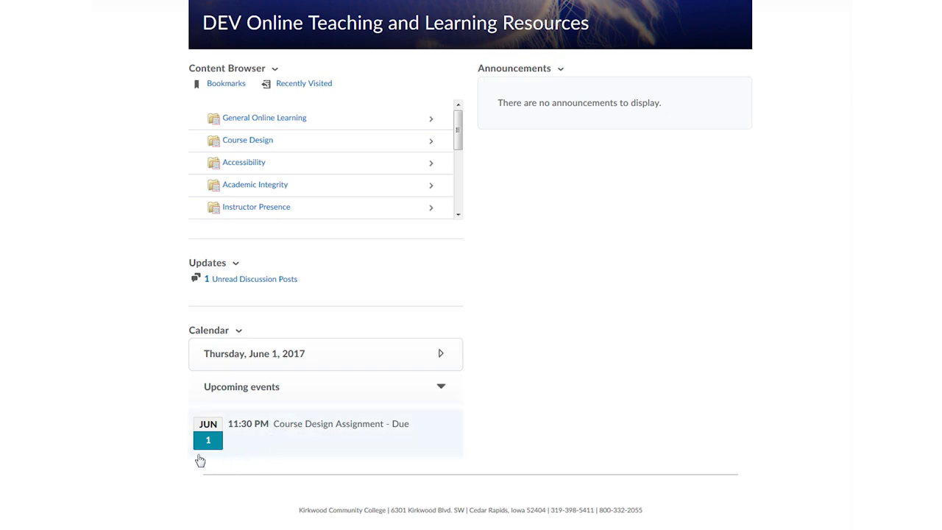
mouse_move(280, 451)
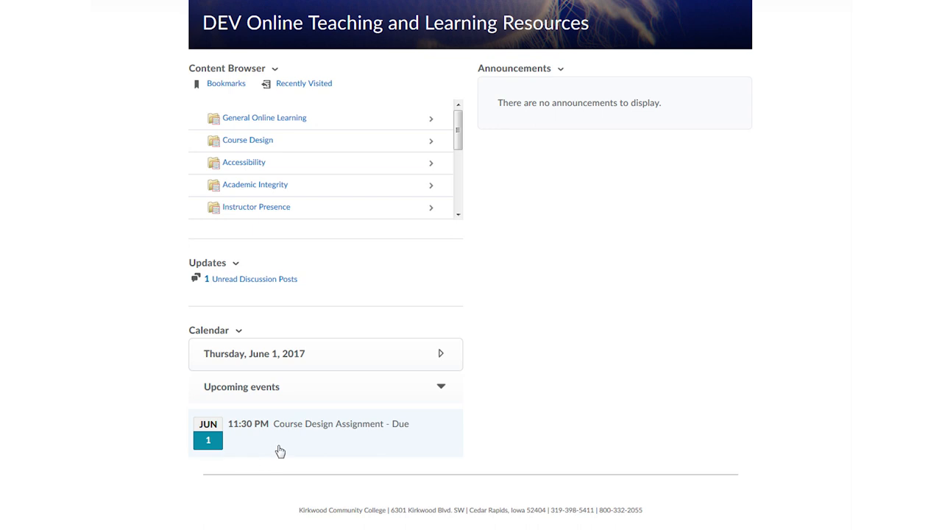
mouse_move(293, 432)
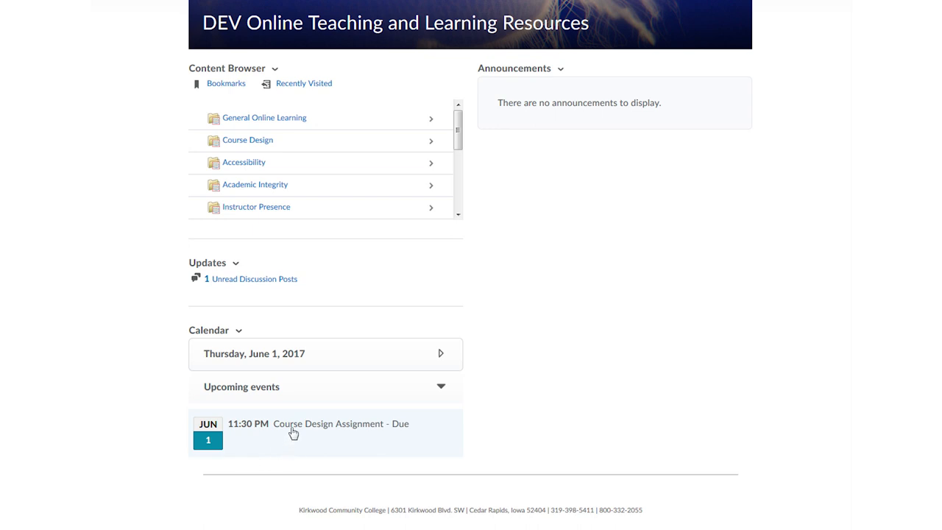
mouse_move(294, 430)
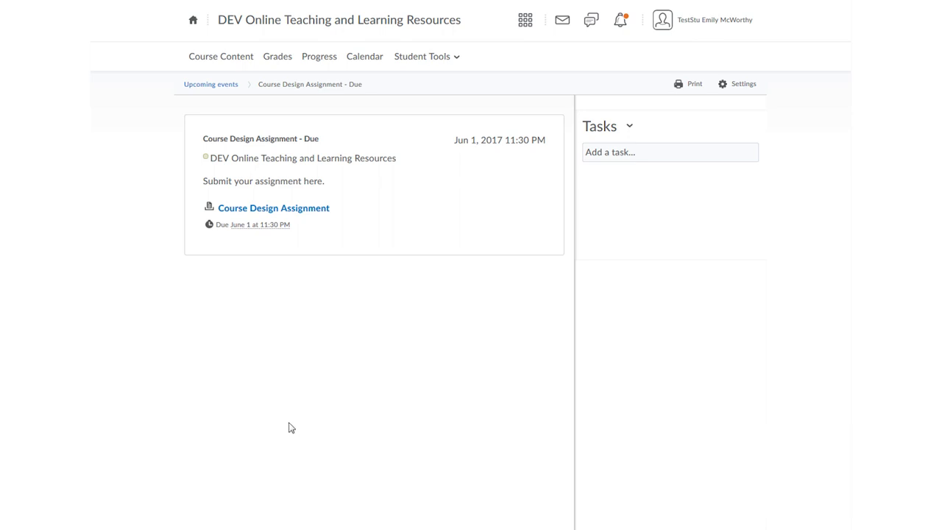
mouse_move(247, 244)
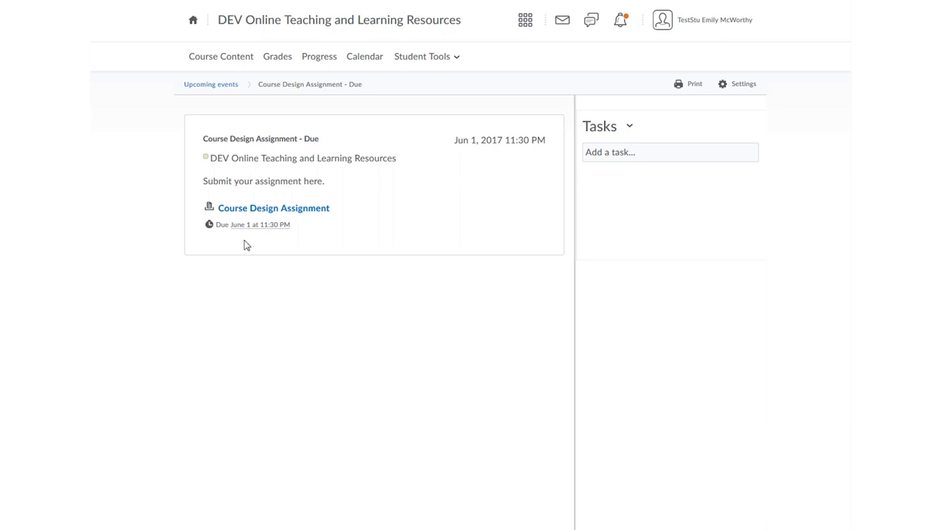
mouse_move(274, 208)
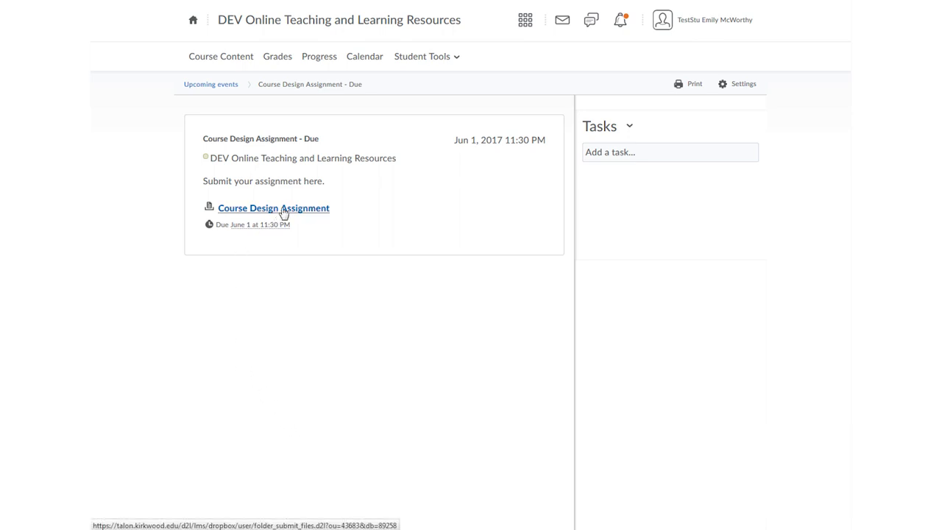
Step: Reach the Submit Files page for the Course Design Assignment due June 1
left_click(274, 208)
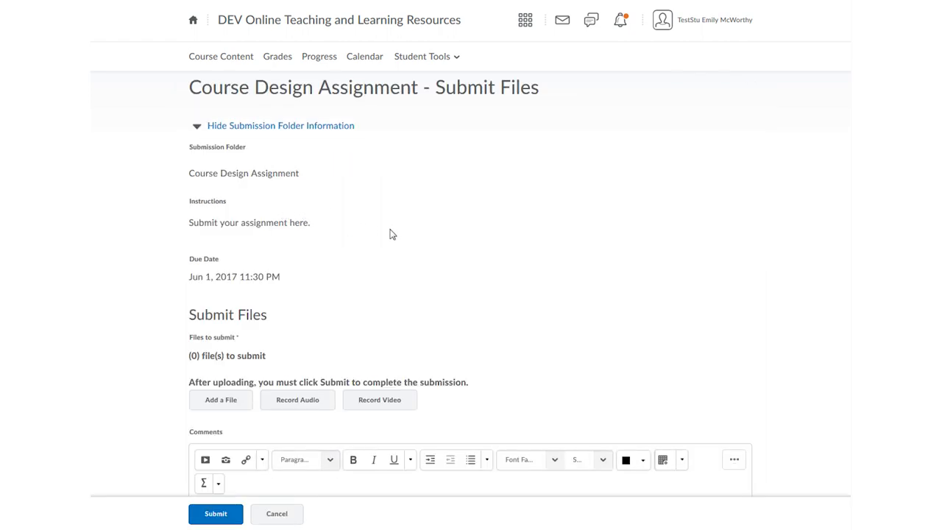
mouse_move(221, 56)
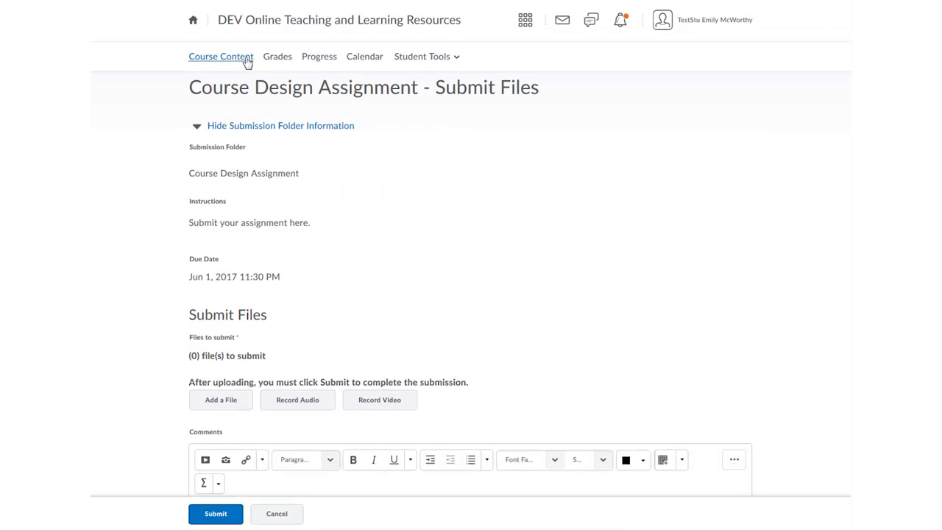
Step: Show the Course Design module with its four topics at 0% complete in Course Content
left_click(220, 56)
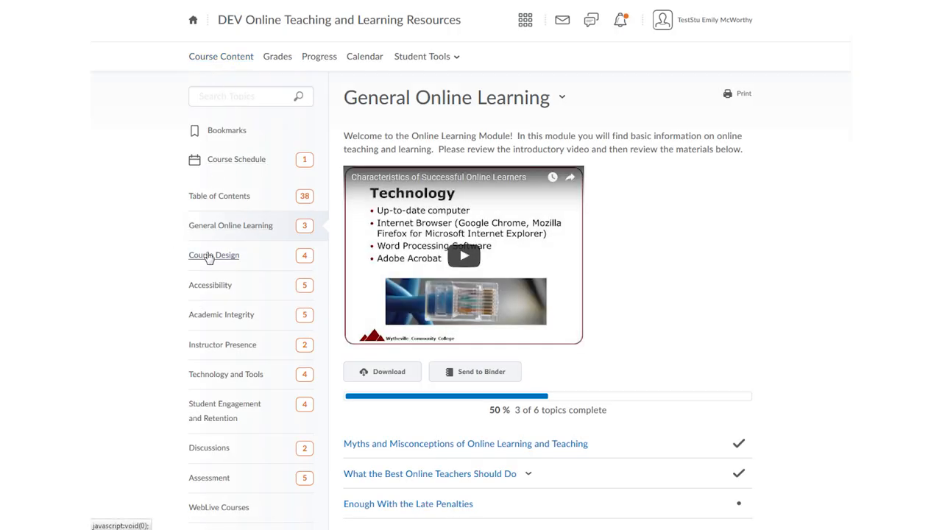
left_click(214, 255)
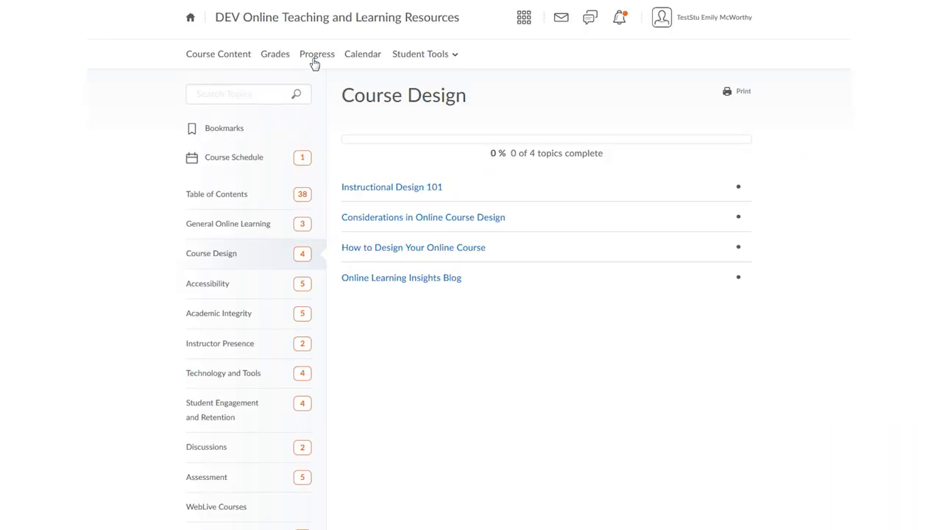
Step: Review Assignments and Discussions progress, then scroll through the full Progress Summary
left_click(317, 53)
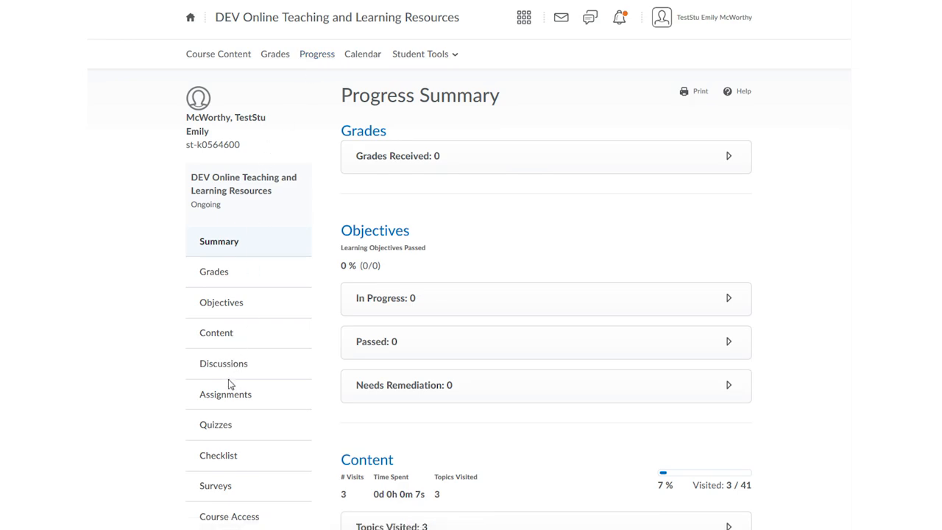
left_click(227, 394)
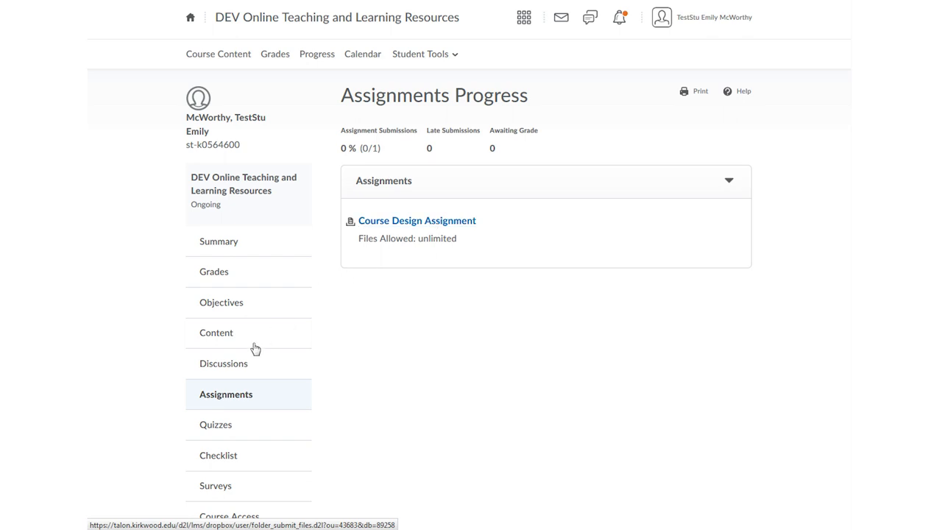
left_click(223, 362)
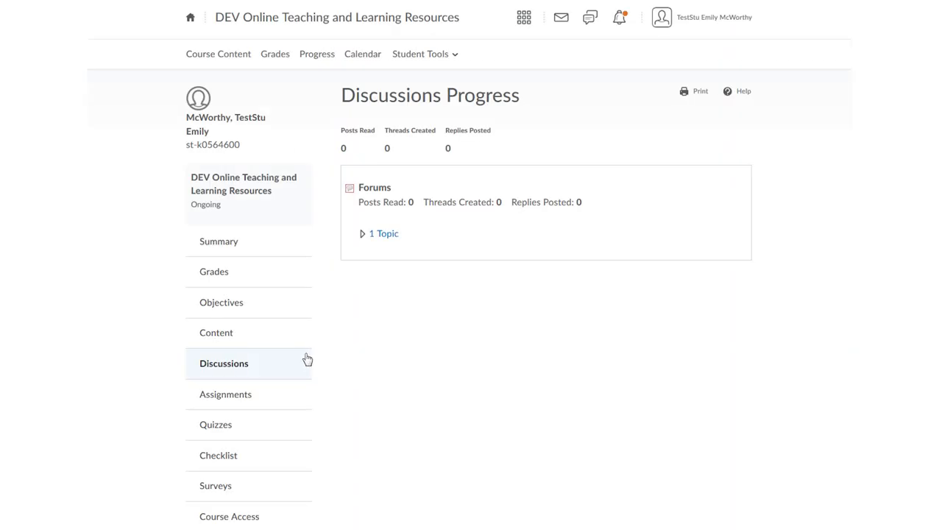
mouse_move(223, 262)
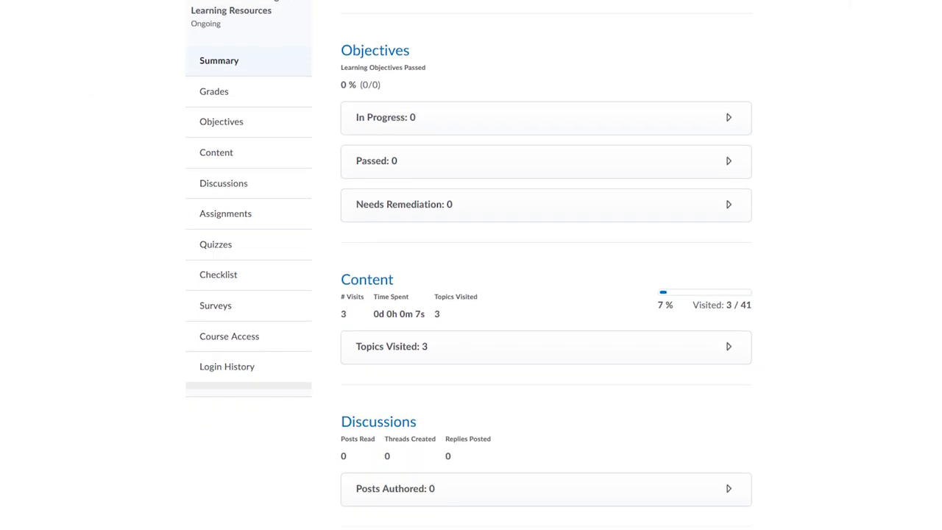
scroll("down", 3)
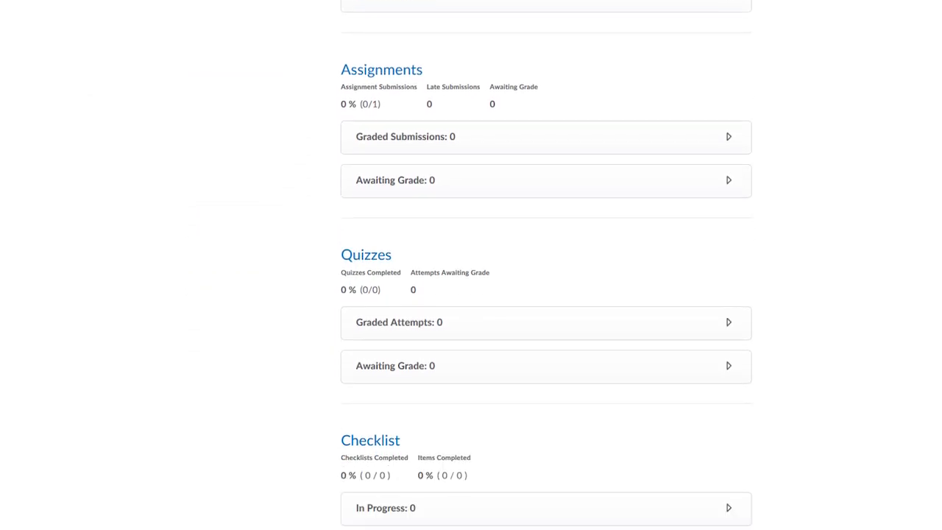
scroll("down", 3)
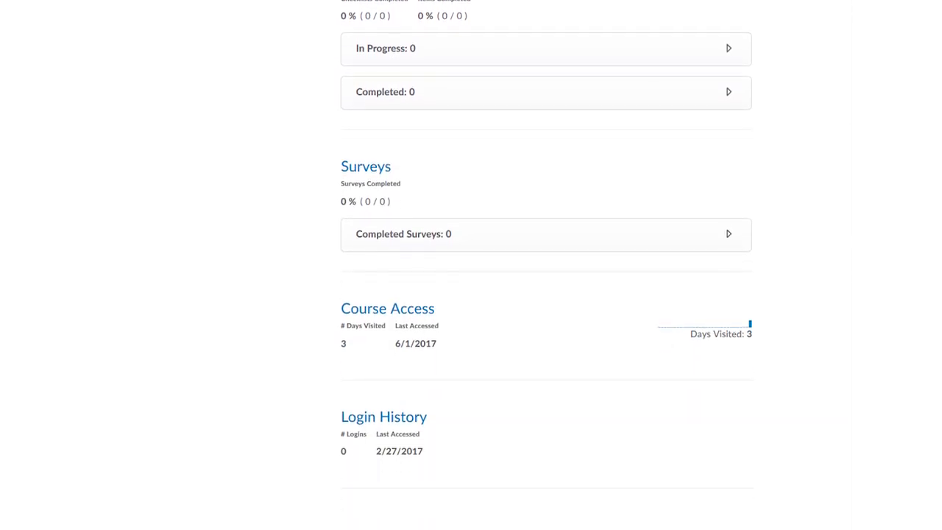